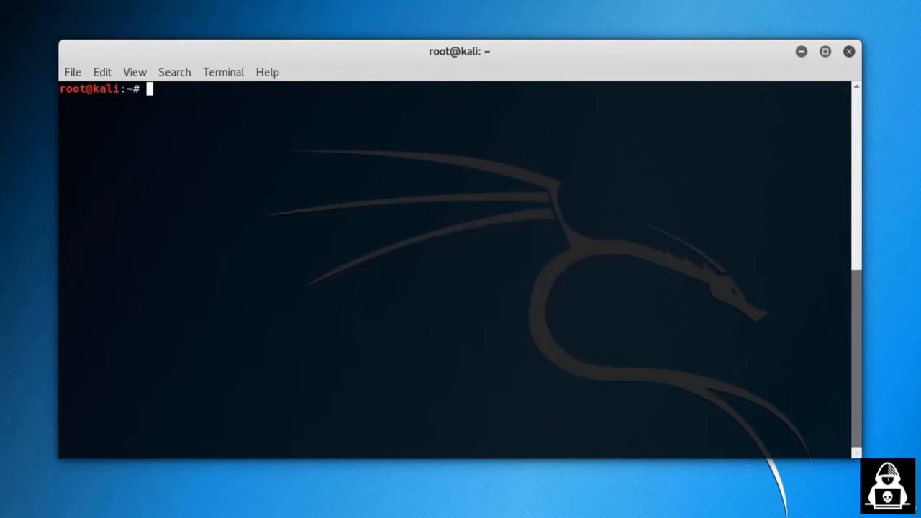
pyautogui.write('nbtscan -r')
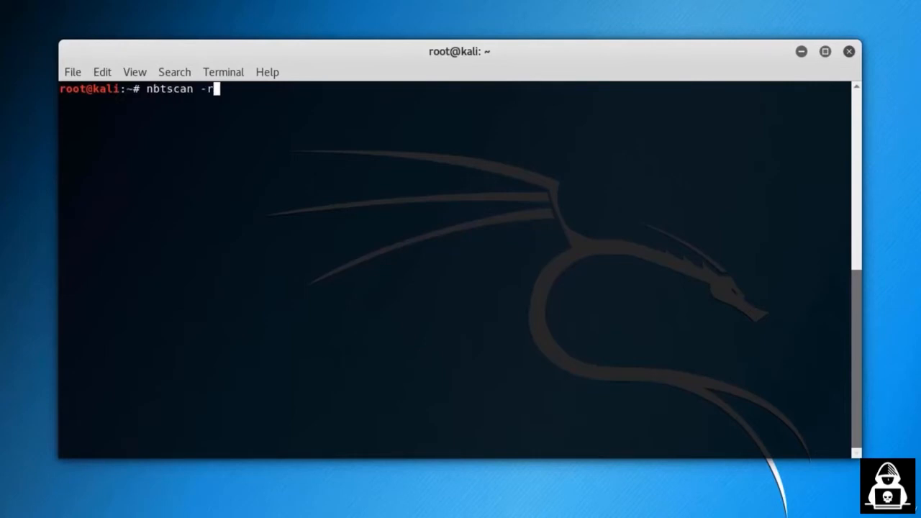
pyautogui.write('192.168.211.129')
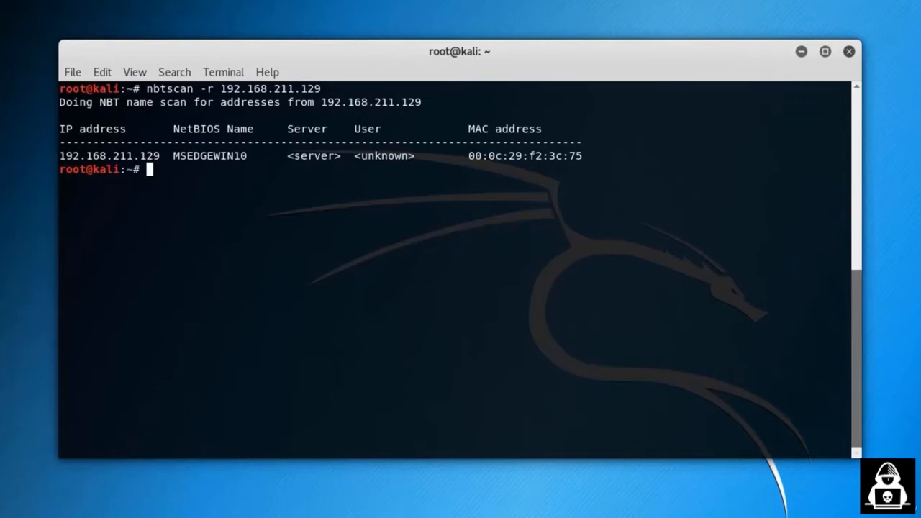
pyautogui.write('enum4linux')
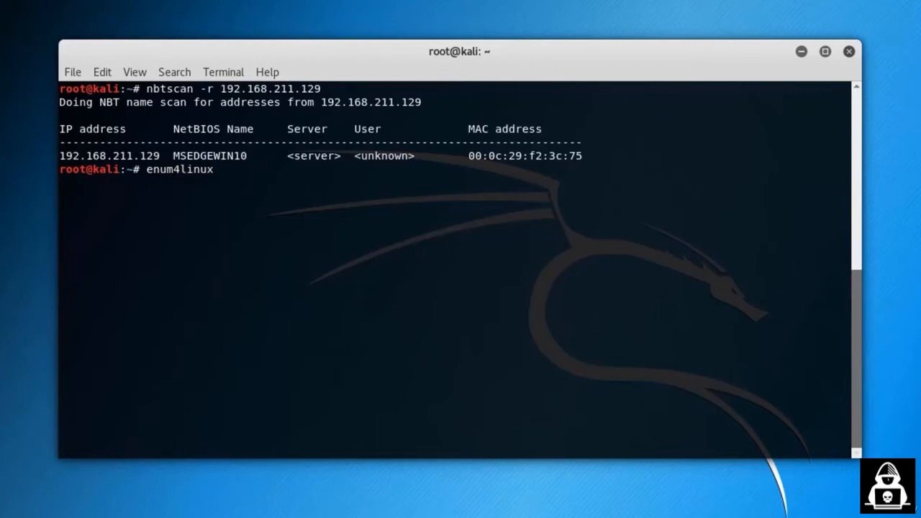
pyautogui.write('-a 192.168.211.129')
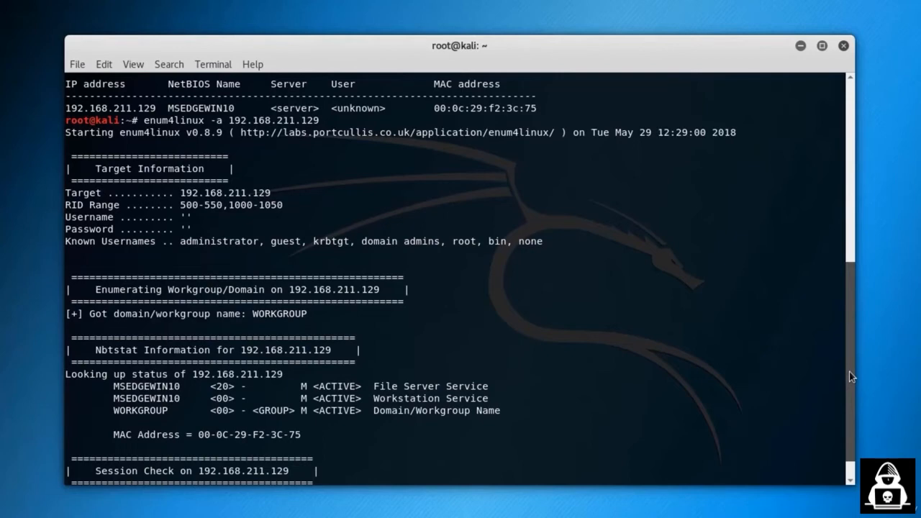
pyautogui.scroll(3)
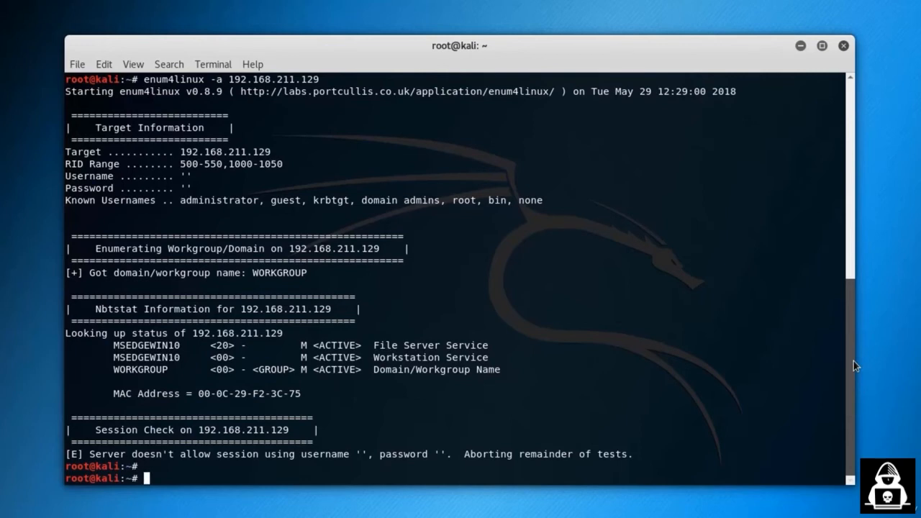
pyautogui.write('nmap -v -p 139,445')
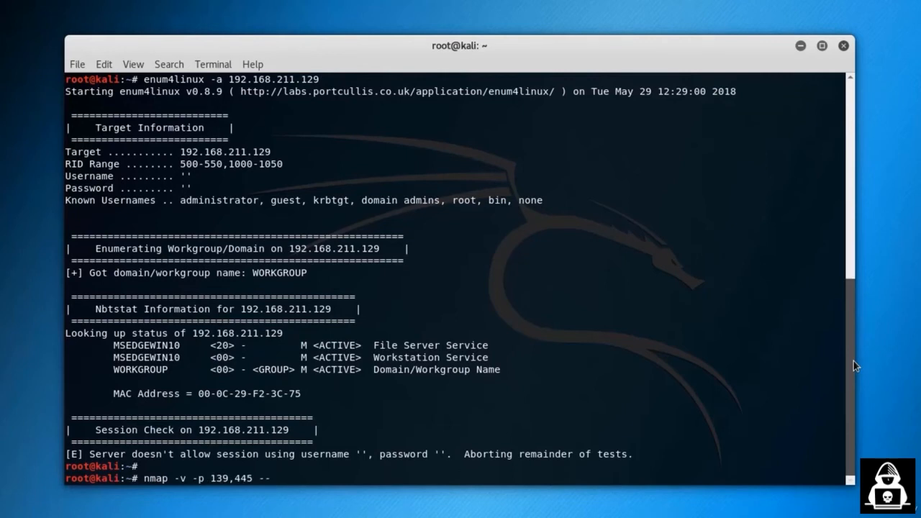
pyautogui.write('--script=')
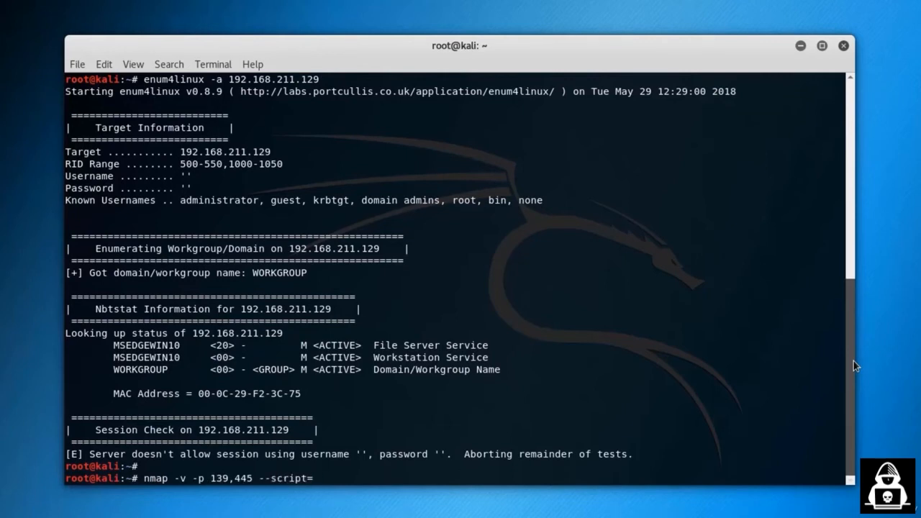
pyautogui.write('smb-')
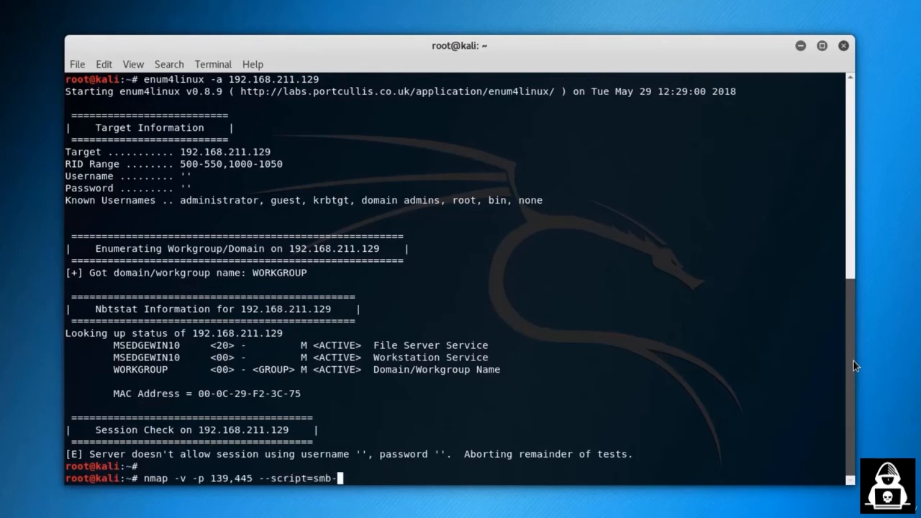